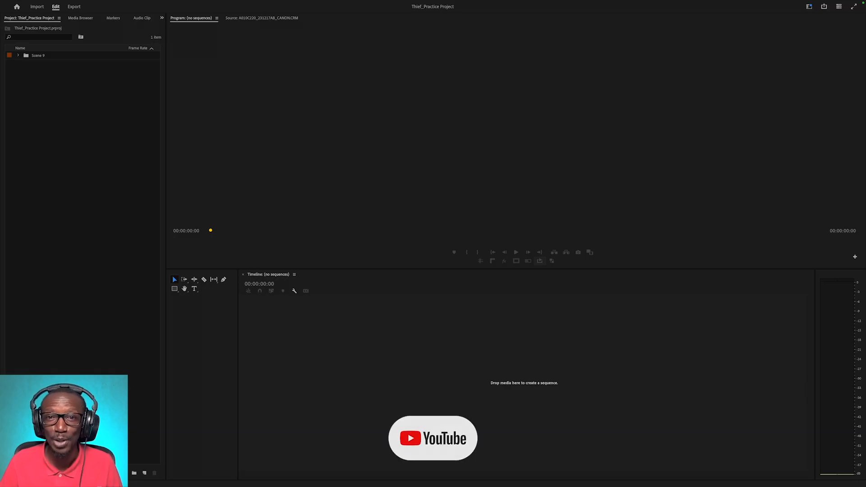
- Expand Scene 9 and its Footage bin, then add a Timelines bin inside Scene 9
click(440, 438)
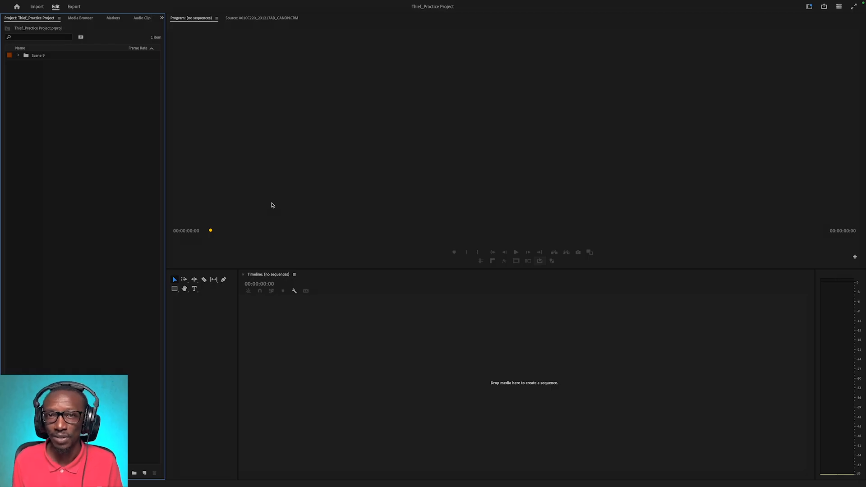
mouse_move(70, 68)
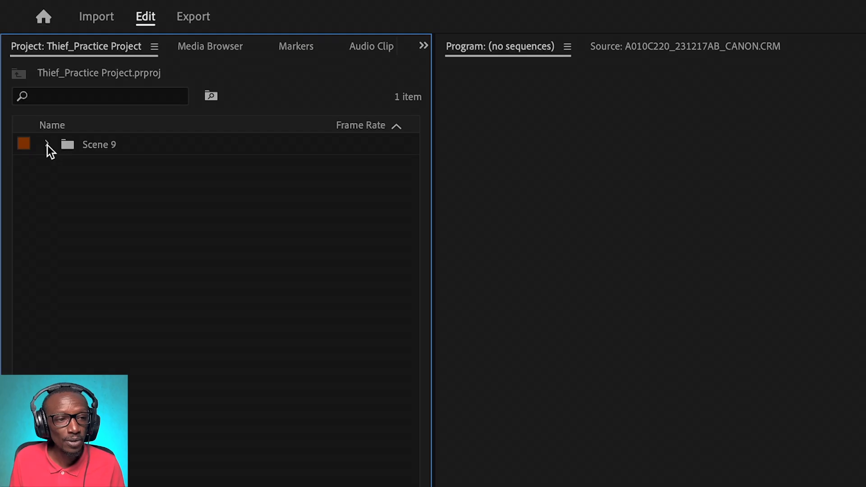
click(47, 144)
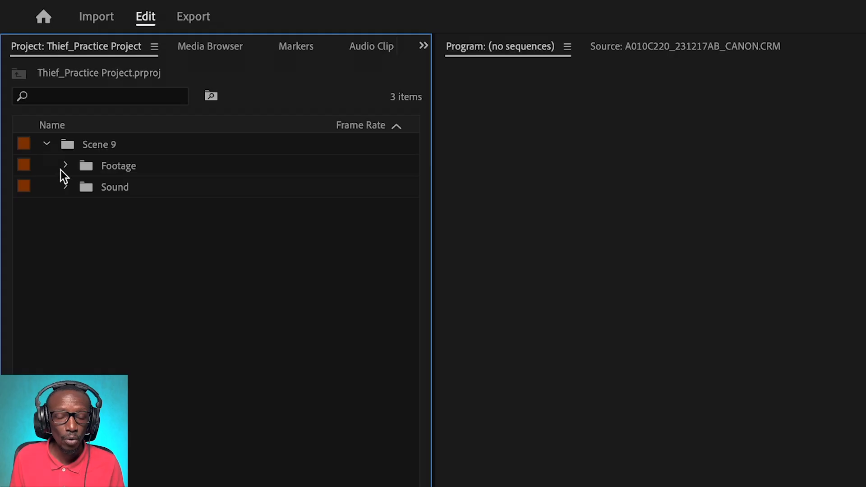
click(65, 165)
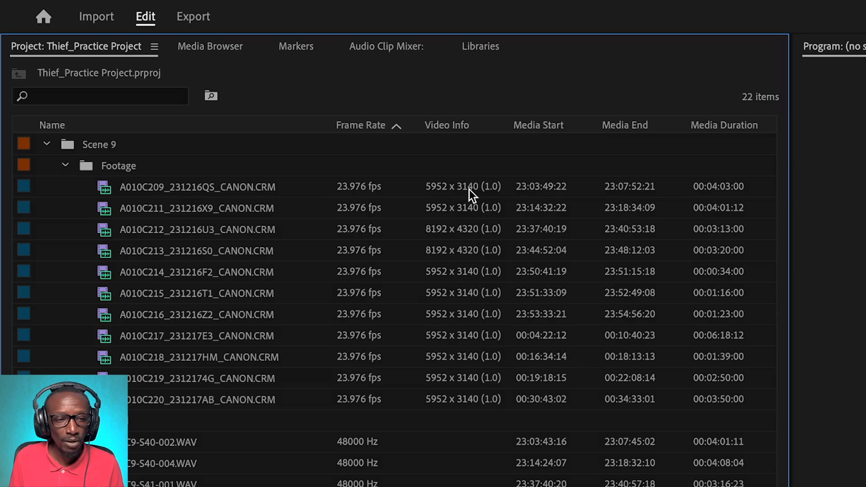
mouse_move(469, 218)
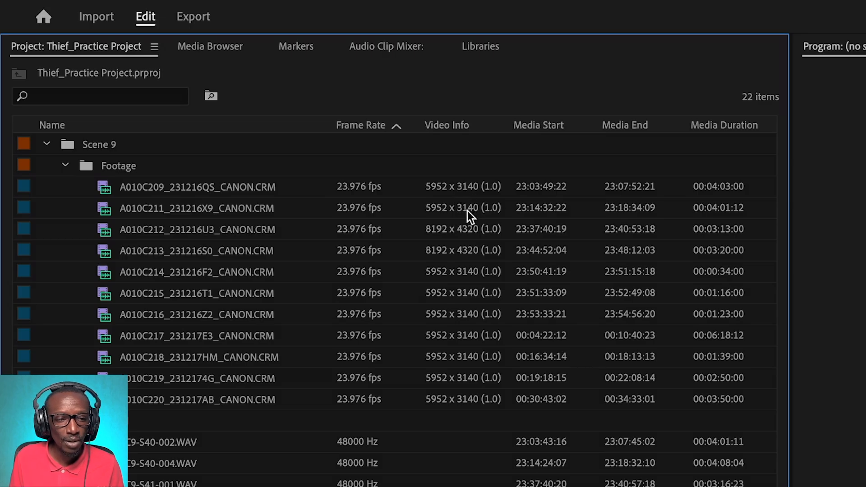
mouse_move(449, 249)
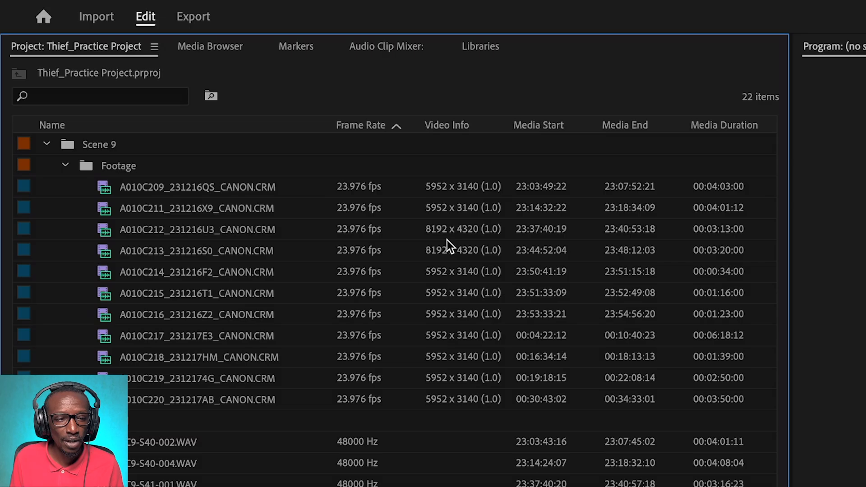
mouse_move(476, 263)
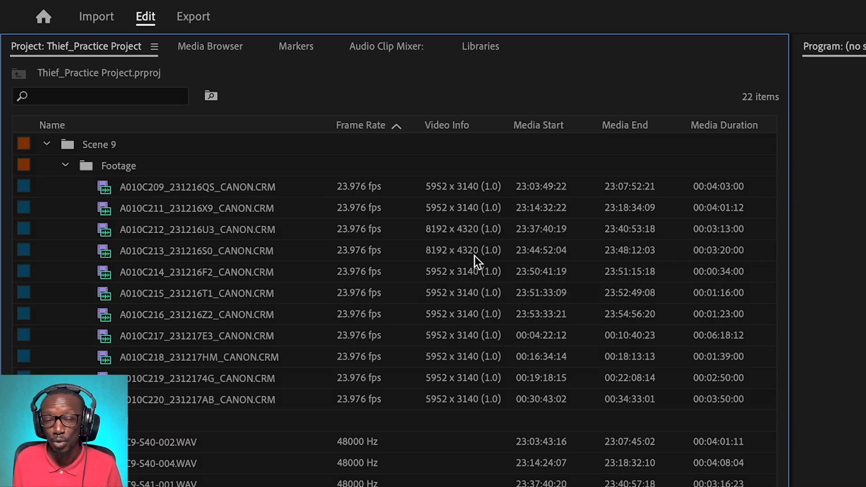
mouse_move(475, 277)
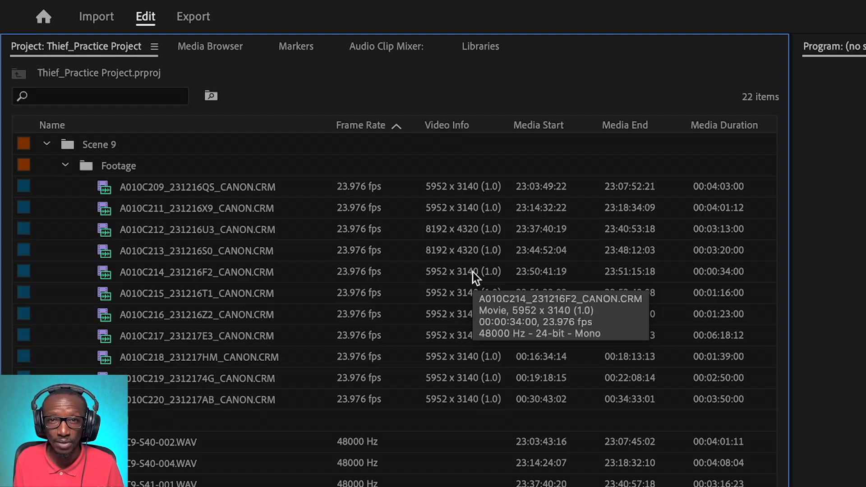
click(195, 12)
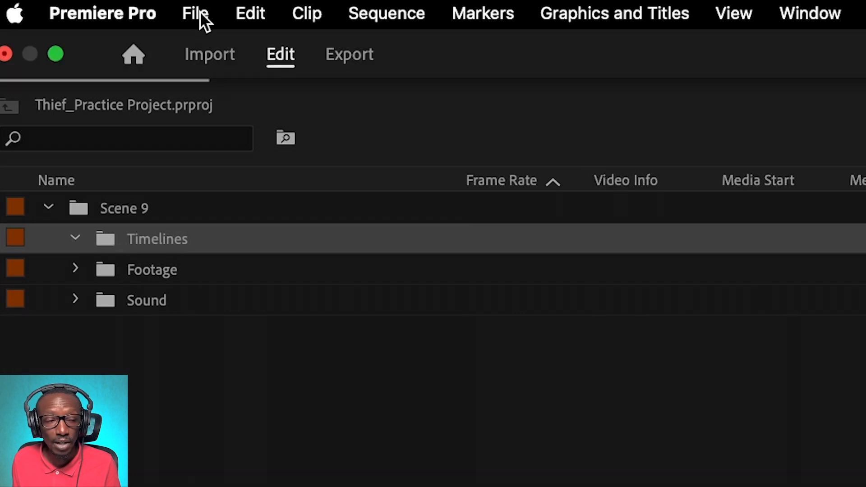
- Start a new sequence with custom settings at a 23.976 fps timebase
click(193, 13)
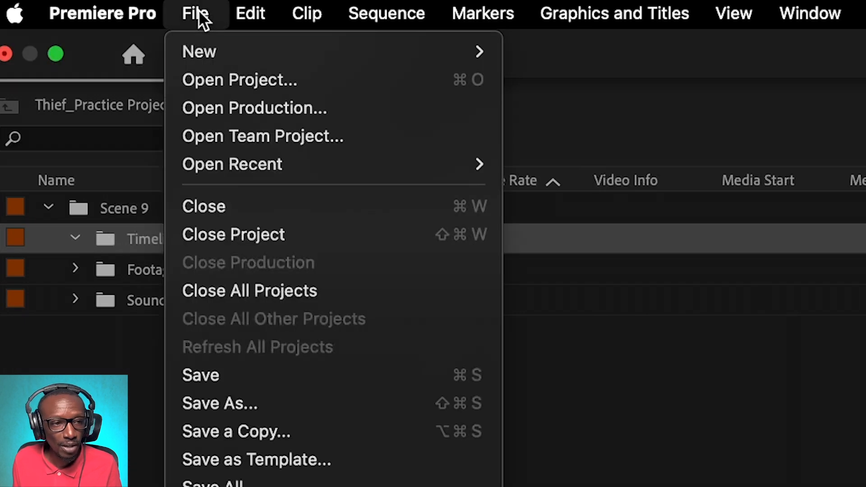
click(595, 136)
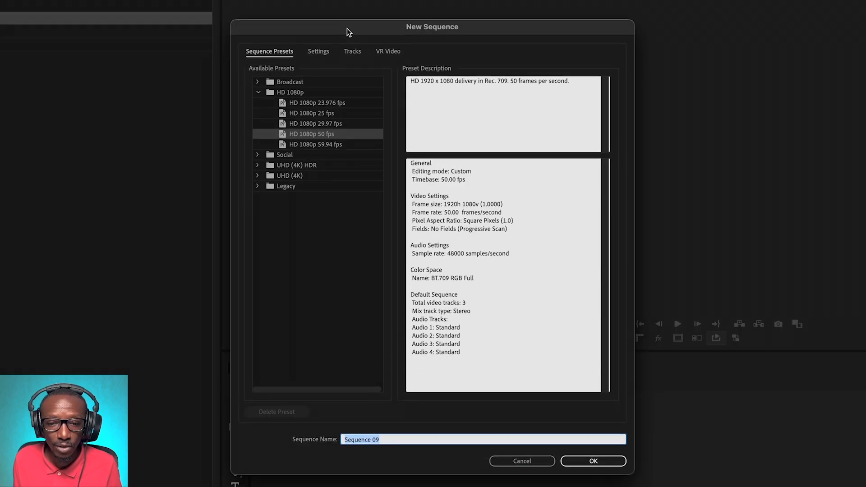
mouse_move(357, 86)
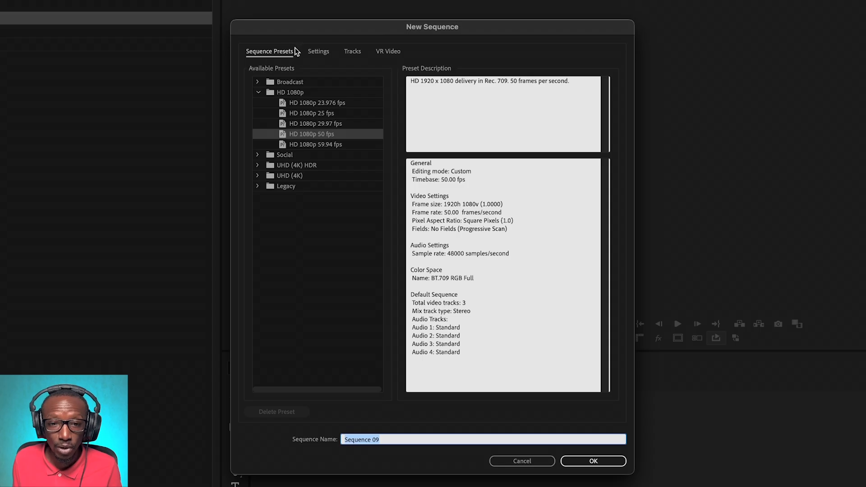
click(318, 51)
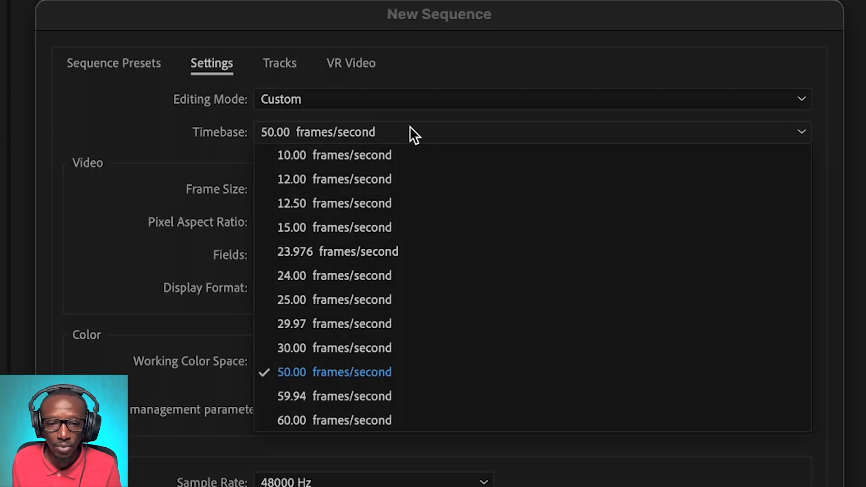
mouse_move(356, 273)
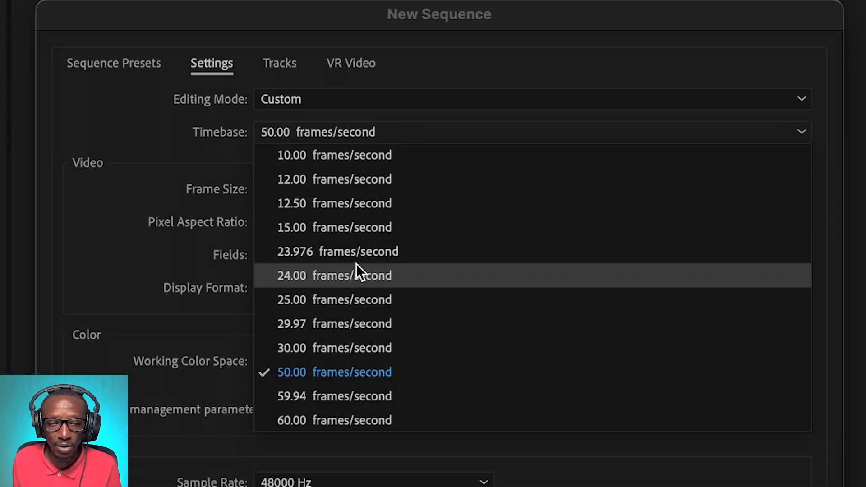
click(357, 250)
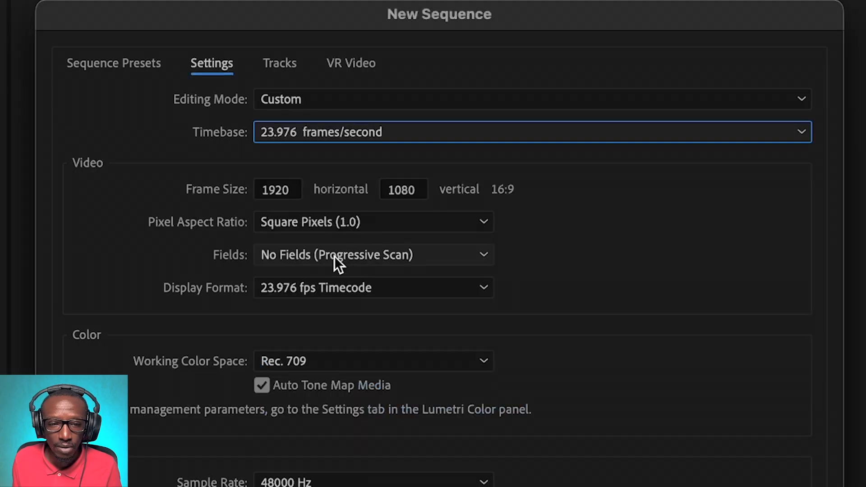
mouse_move(292, 197)
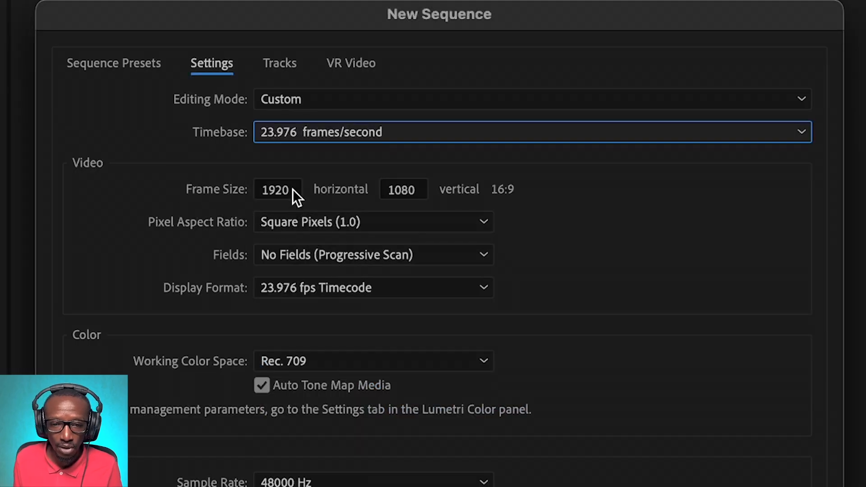
- Set the frame size to 3840×2160 and name the sequence Scene 9_Synced
click(278, 190)
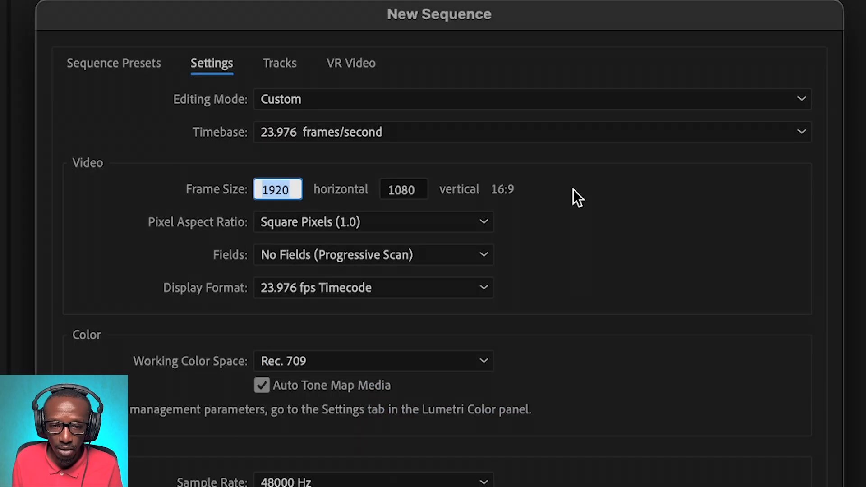
mouse_move(648, 355)
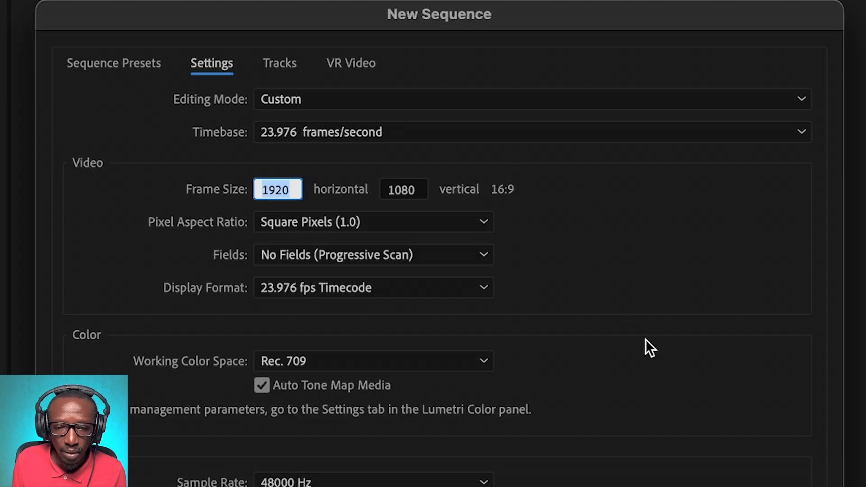
text(3840)
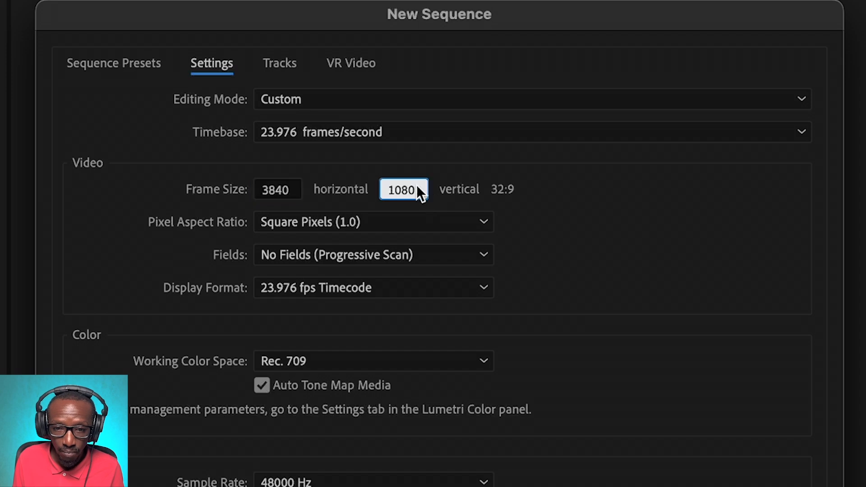
text(2160)
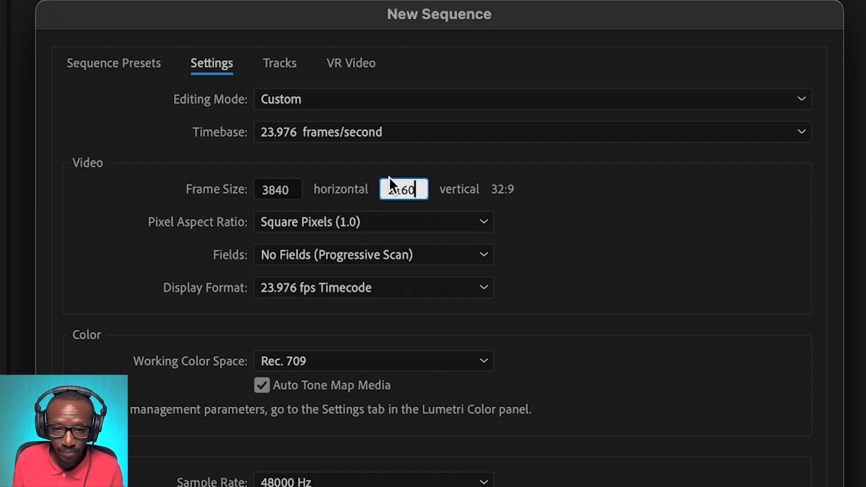
text(2160)
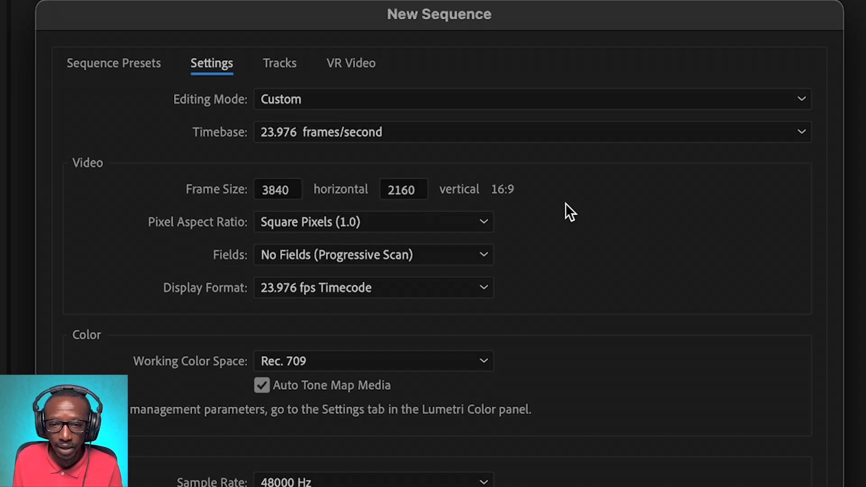
mouse_move(235, 394)
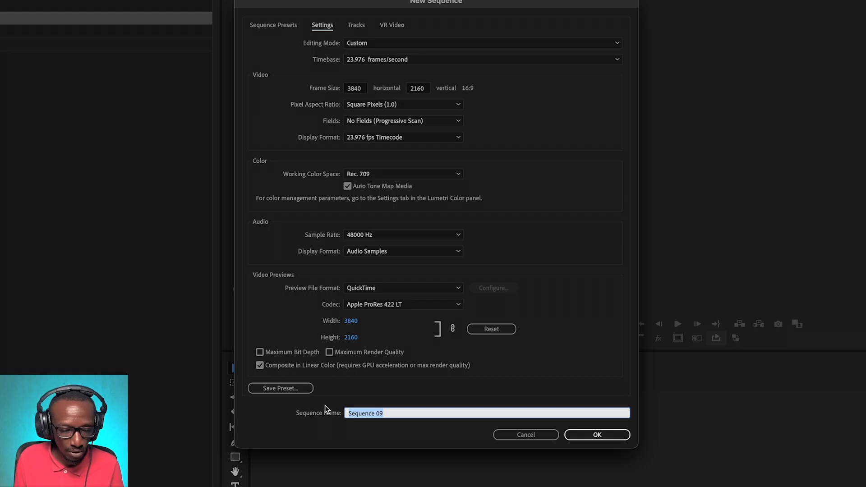
text(Scene)
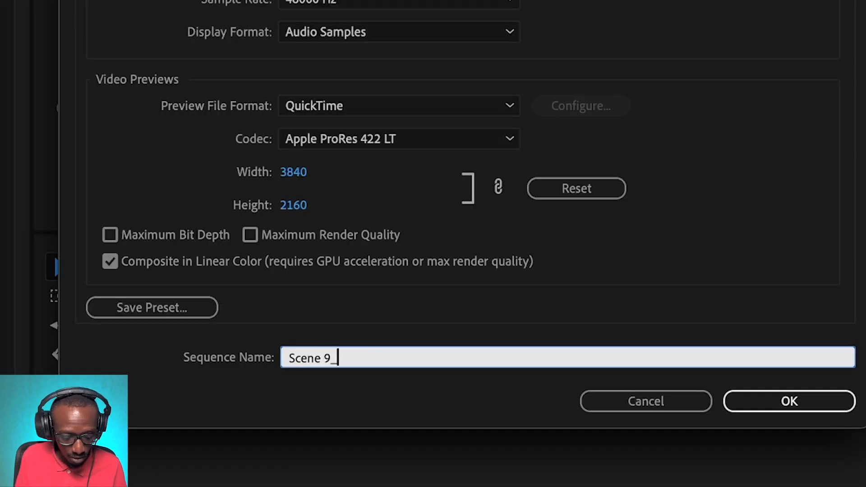
text(Synced)
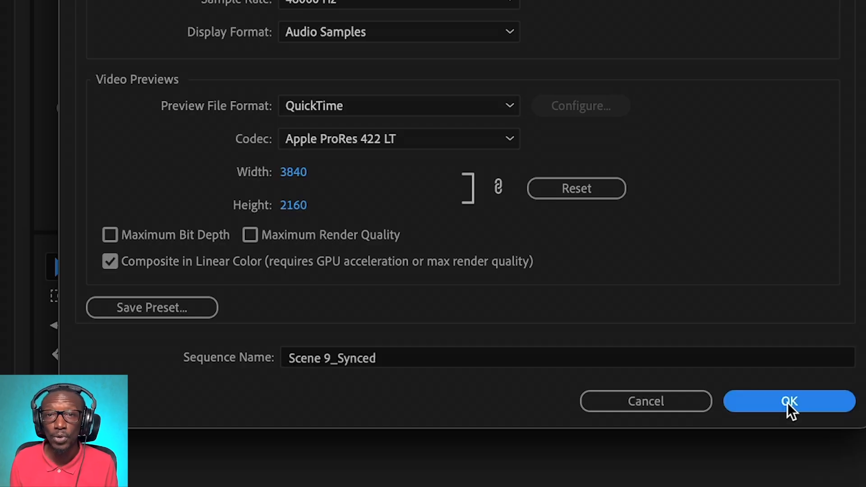
- Create the Scene 9_Synced sequence and bring the A010C213 camera clip into it
click(789, 402)
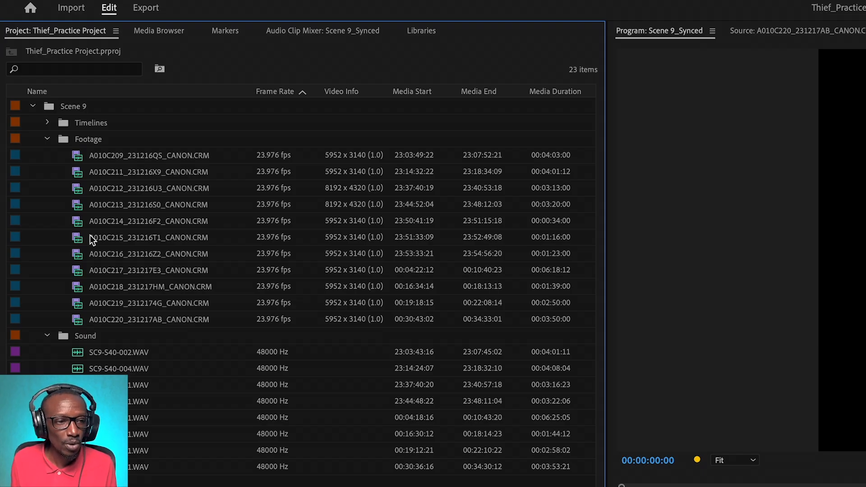
mouse_move(77, 206)
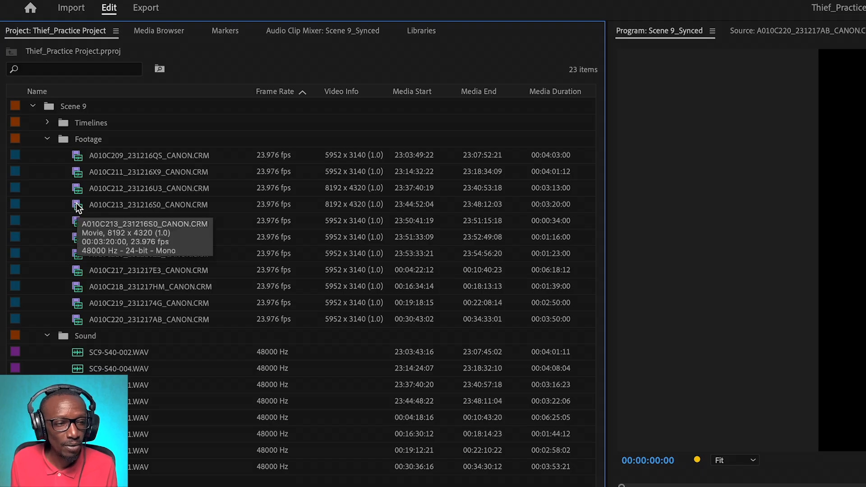
click(135, 204)
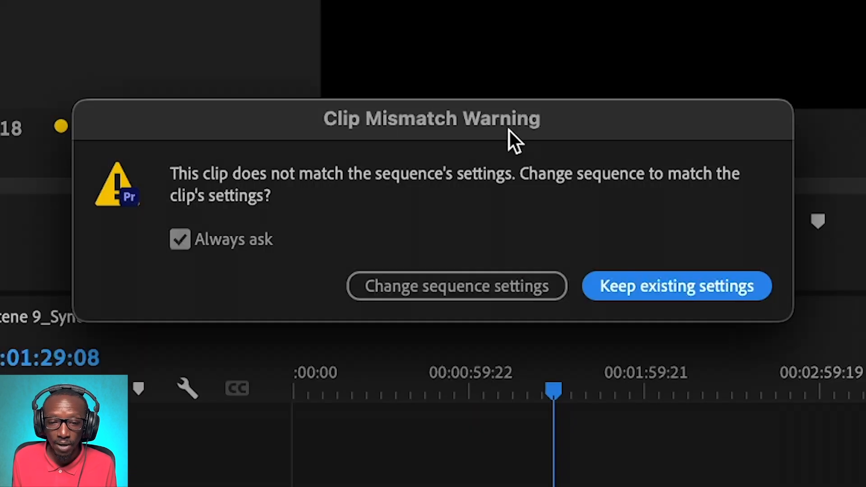
mouse_move(516, 205)
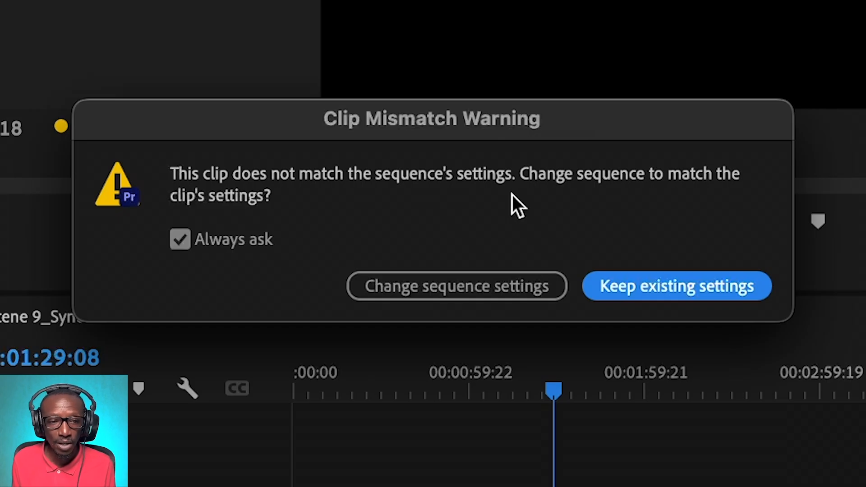
mouse_move(488, 199)
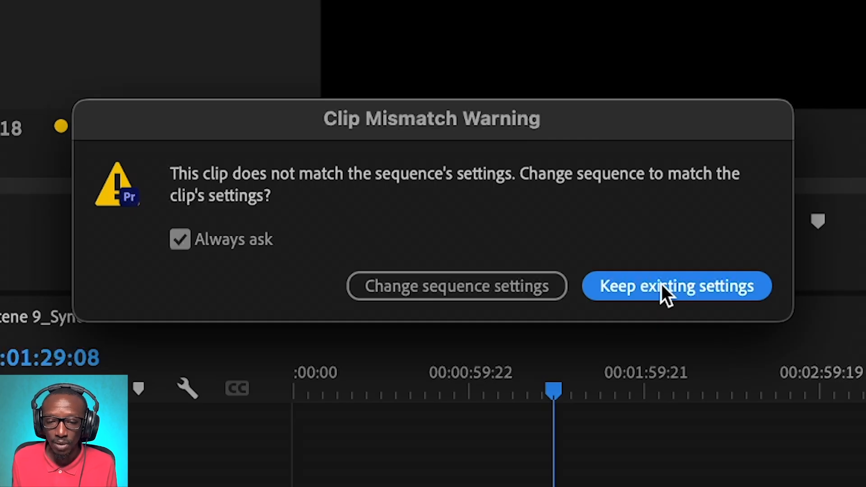
- Keep existing sequence settings and set the A010C213 clip to the frame size
click(677, 286)
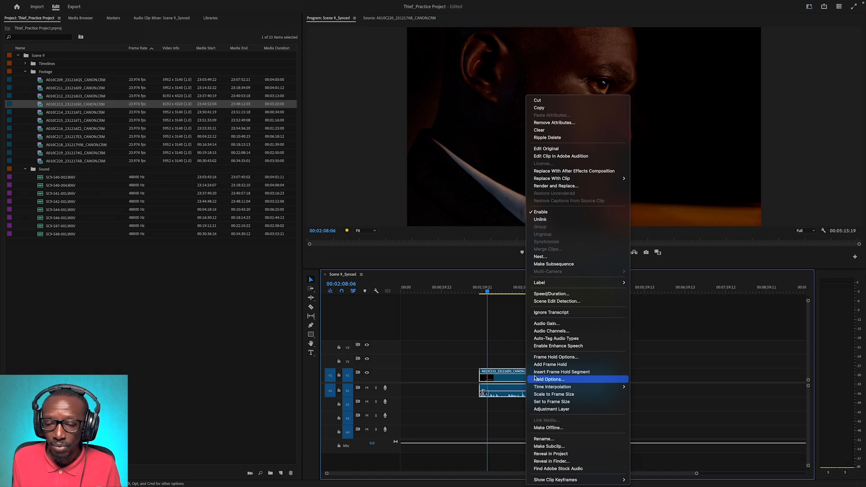
mouse_move(552, 401)
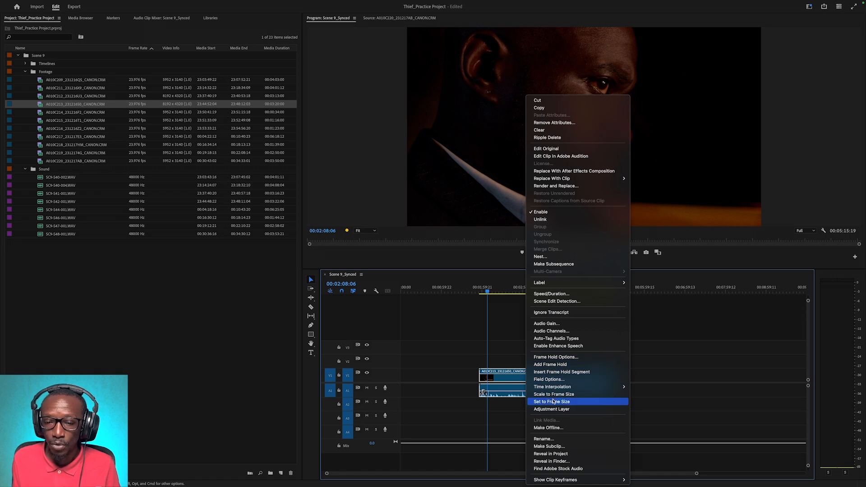
click(551, 402)
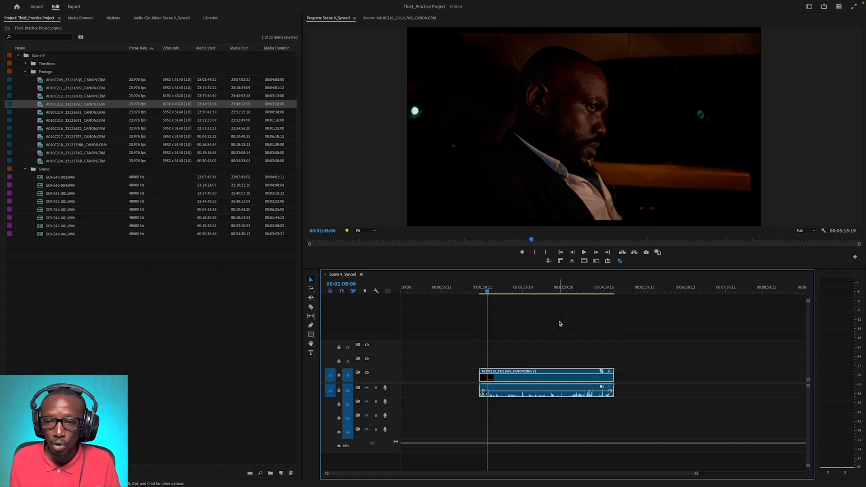
mouse_move(402, 275)
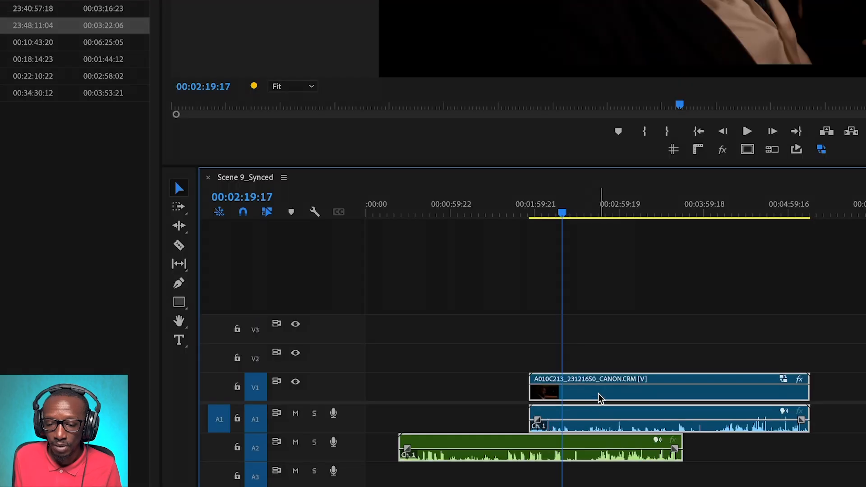
- Synchronize the sound recording with the A010C213 clip by audio channel 1
right_click(599, 399)
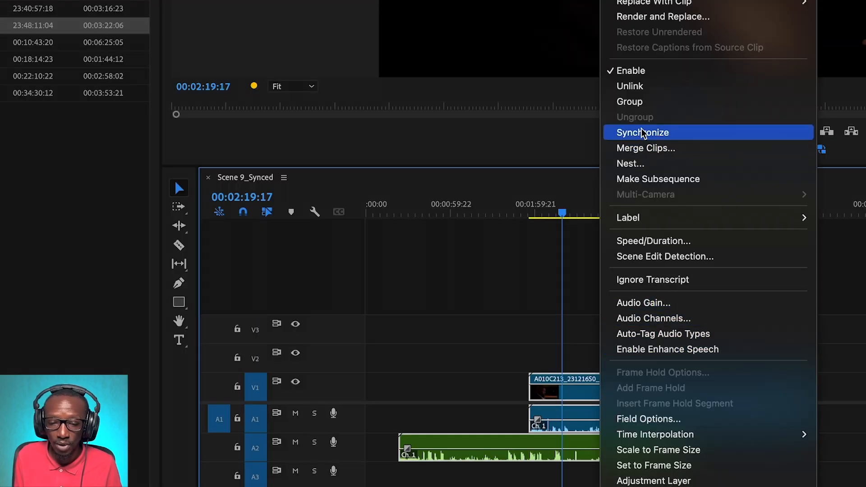
click(642, 131)
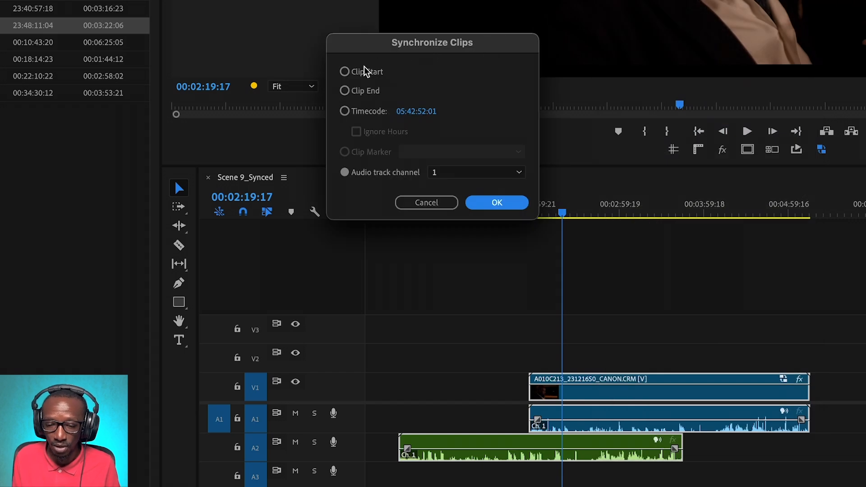
mouse_move(452, 54)
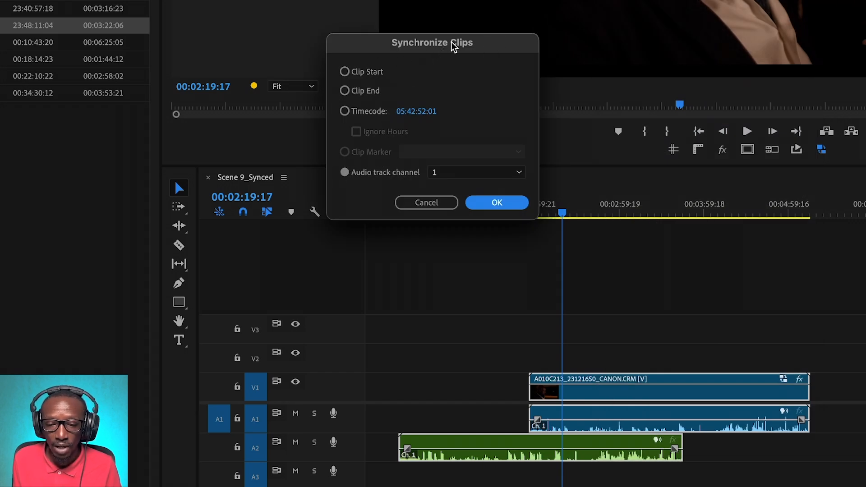
click(497, 202)
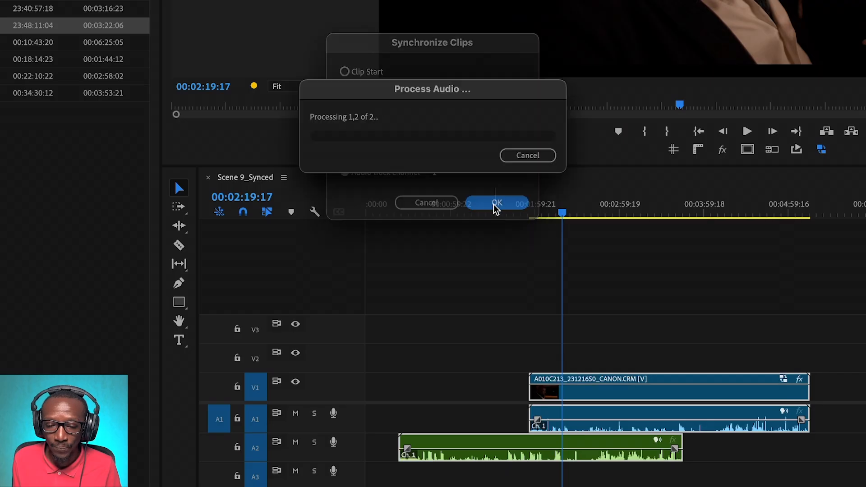
click(496, 202)
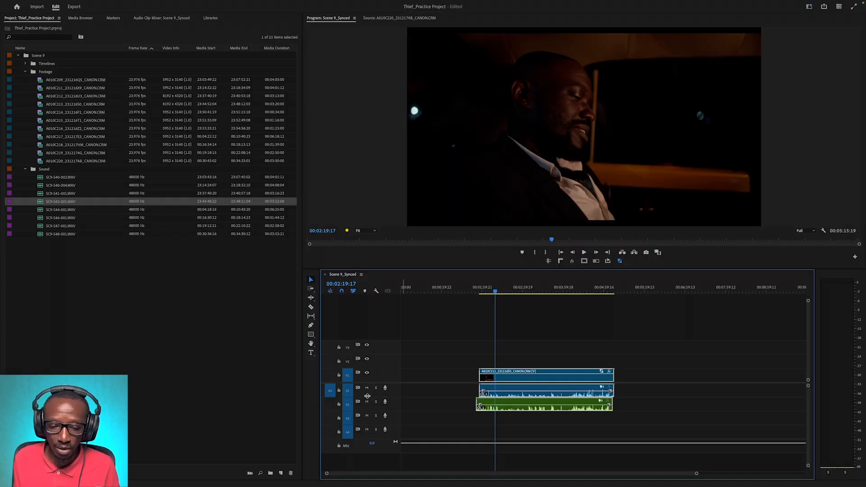
- Drag all eleven Footage clips into the Scene 9_Synced timeline
click(366, 388)
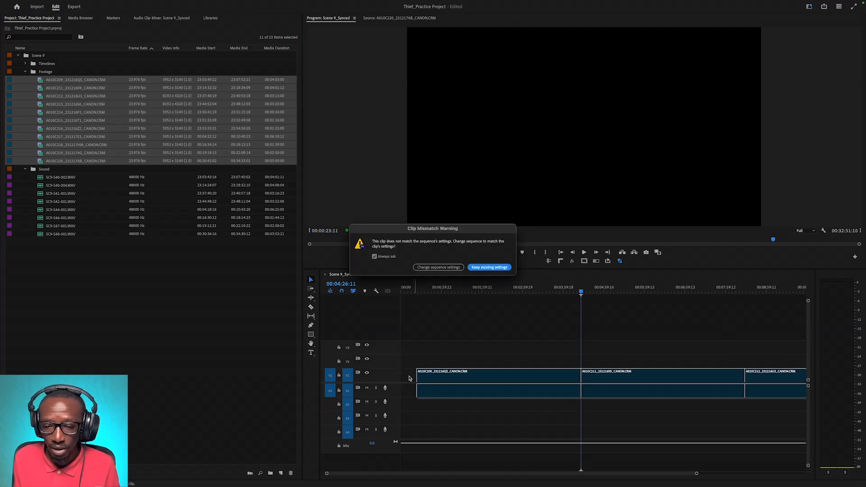
- Keep existing settings and set the added camera clips to the frame size
click(489, 267)
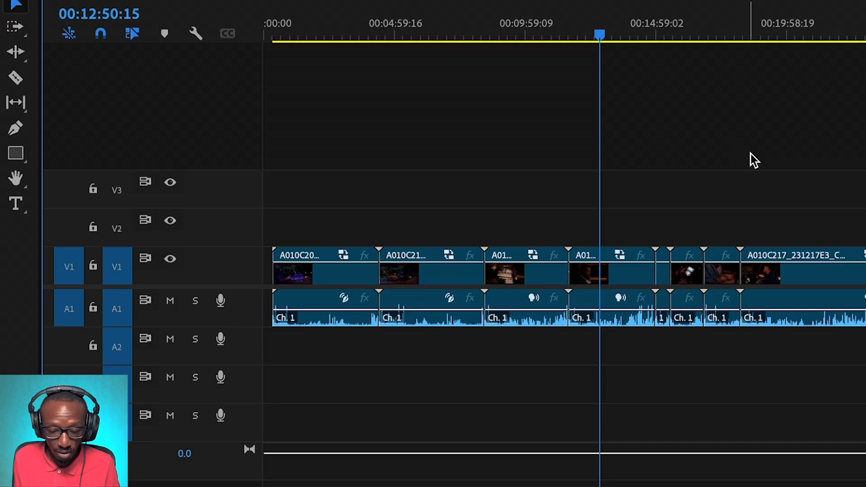
right_click(497, 314)
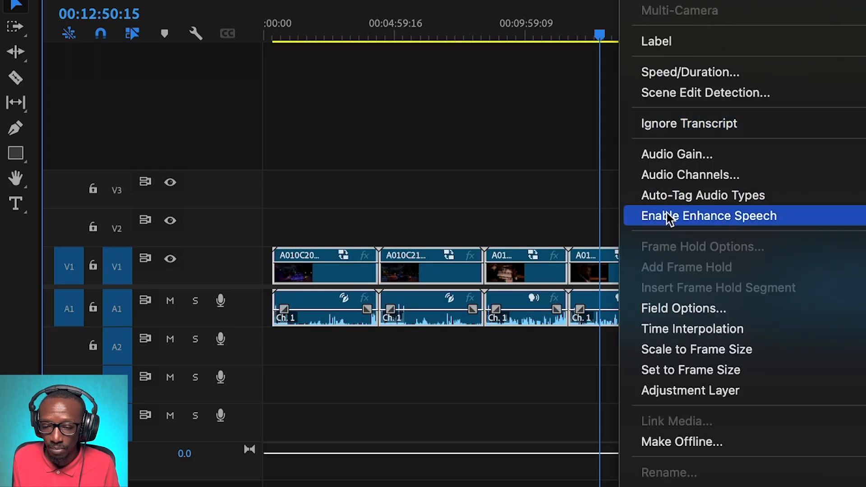
click(709, 216)
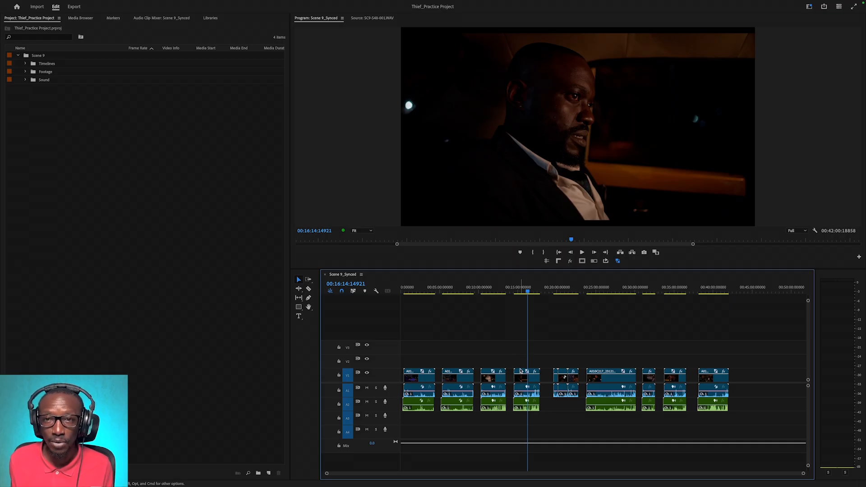
- Duplicate Scene 9_Synced in the Timelines bin and rename the copy Scene 9_Merging Clips
click(523, 381)
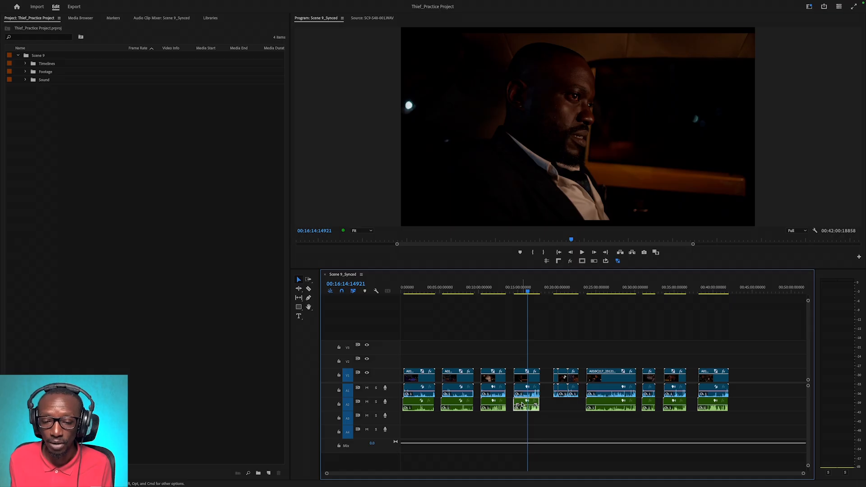
mouse_move(199, 121)
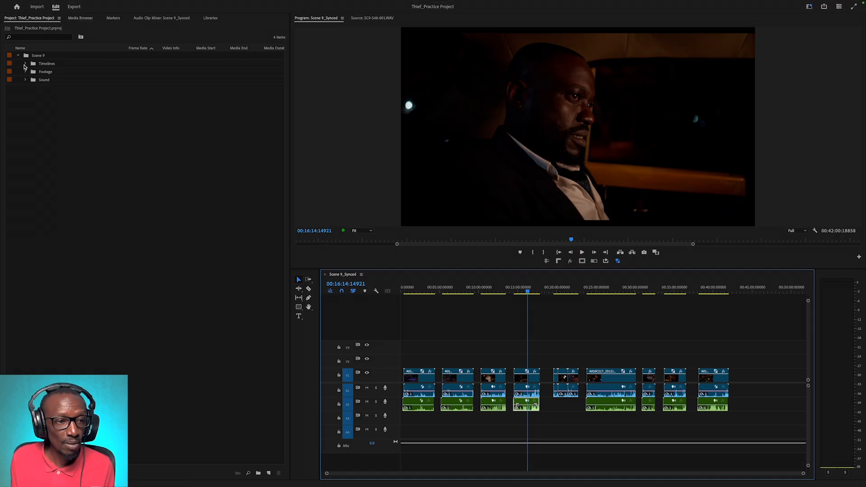
click(24, 63)
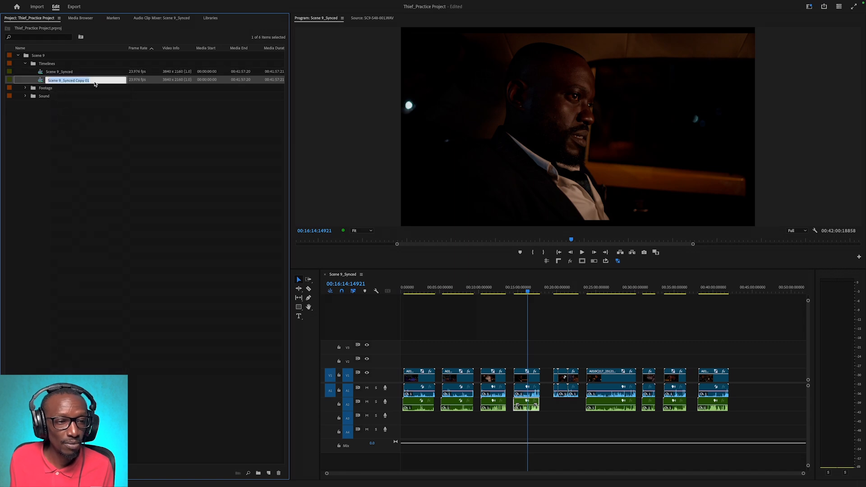
text(Scene 9_Merging)
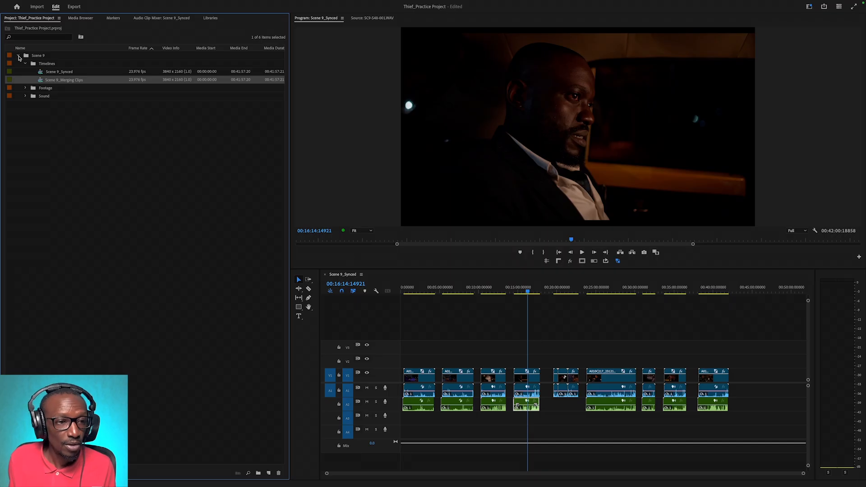
- Open the Scene 9_Merging Clips sequence in the timeline
double_click(64, 79)
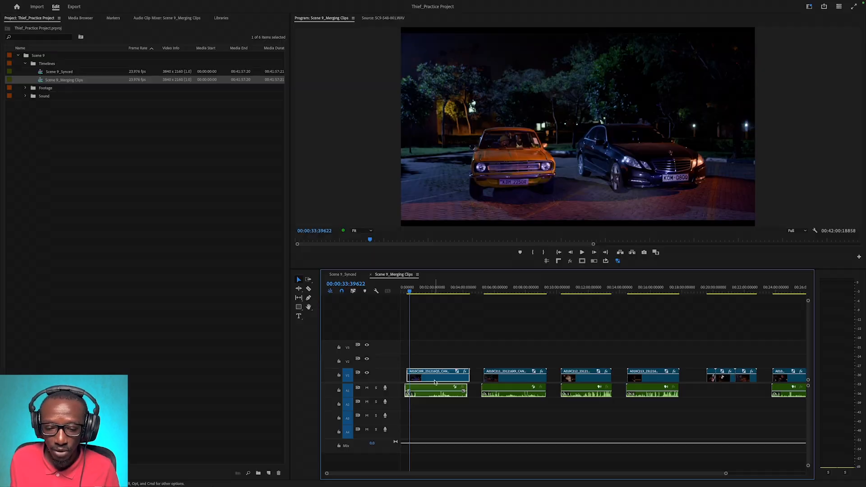
- Merge the first shot with its audio into a clip named Scene 9_Slate 40_Take 1
right_click(435, 381)
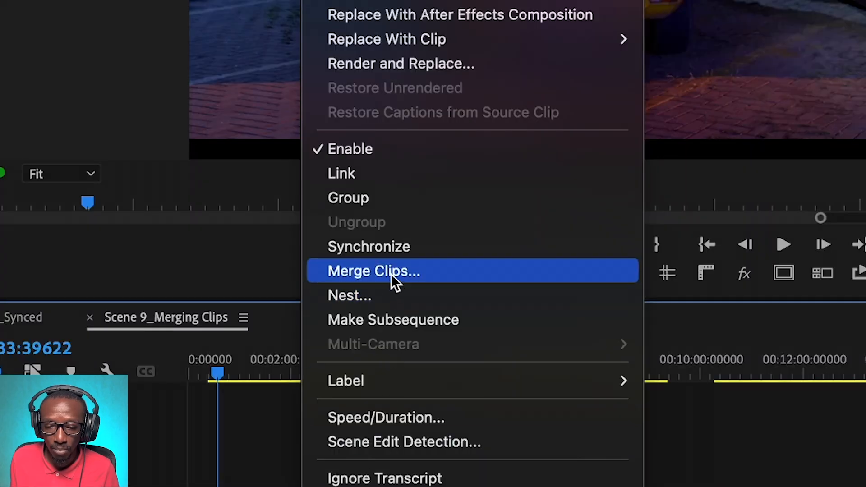
click(374, 271)
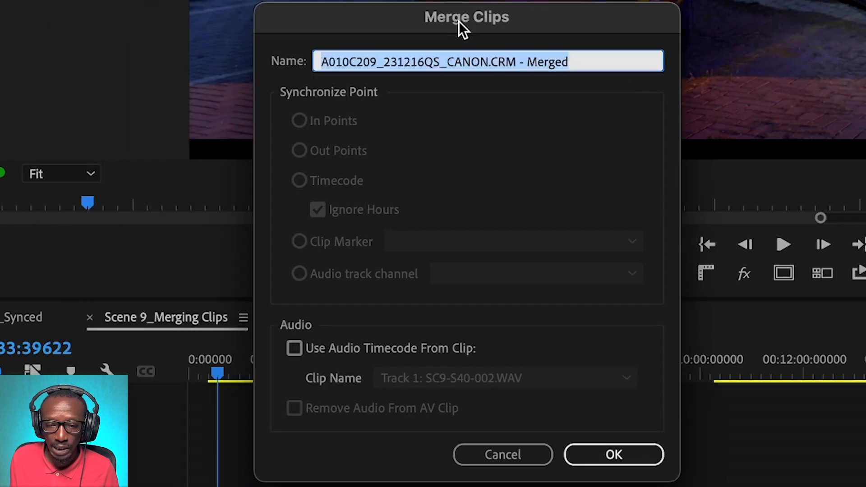
mouse_move(517, 374)
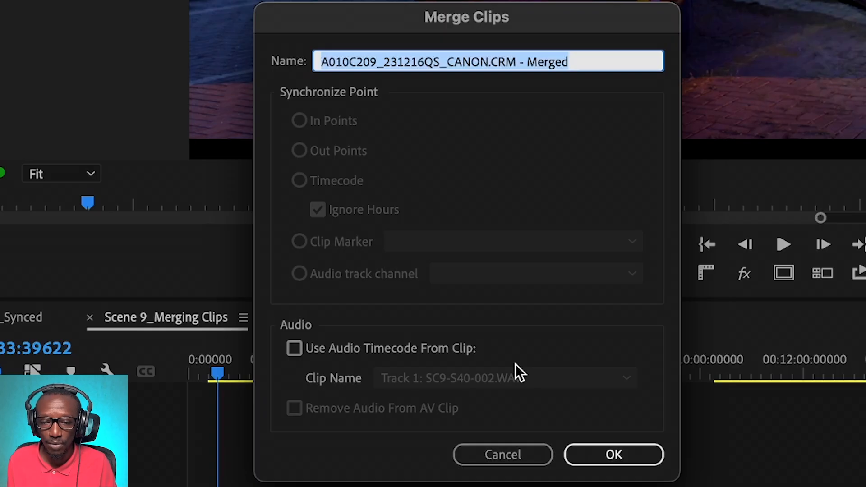
text(Scene 9_)
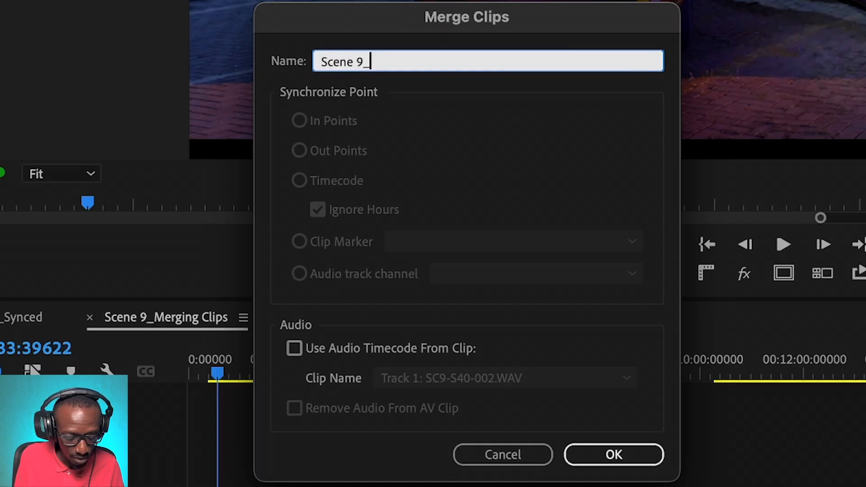
text(Slate 4)
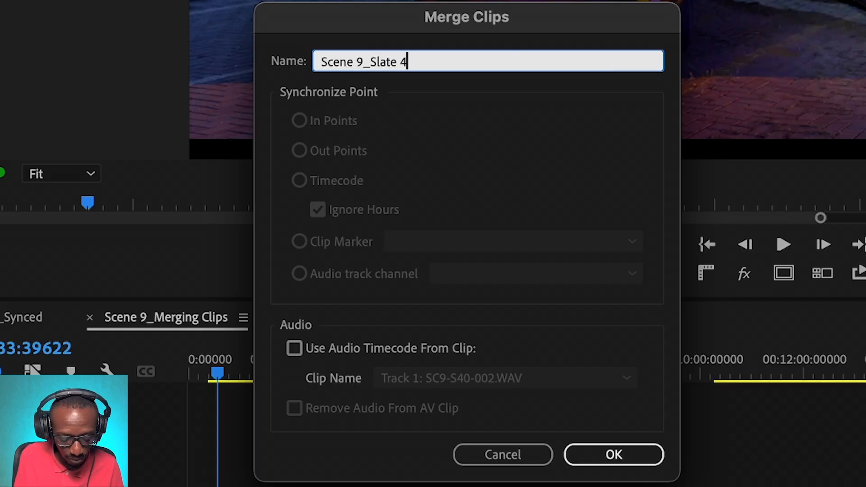
text(0_Take 1)
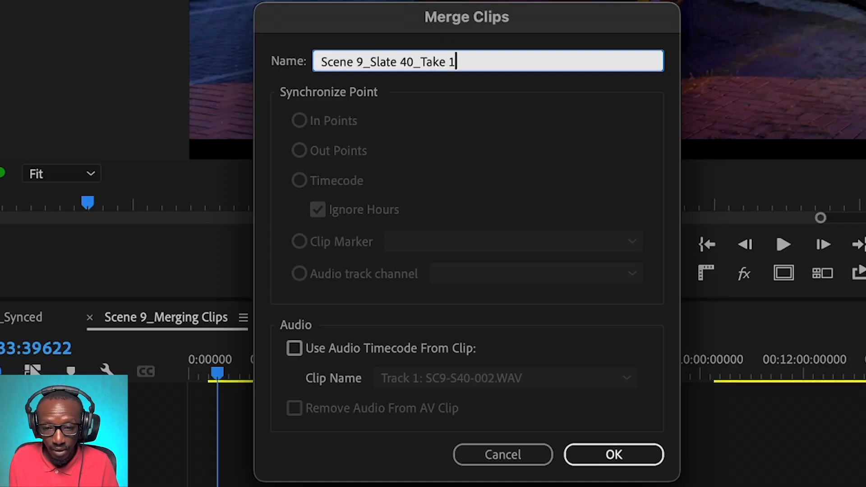
mouse_move(476, 203)
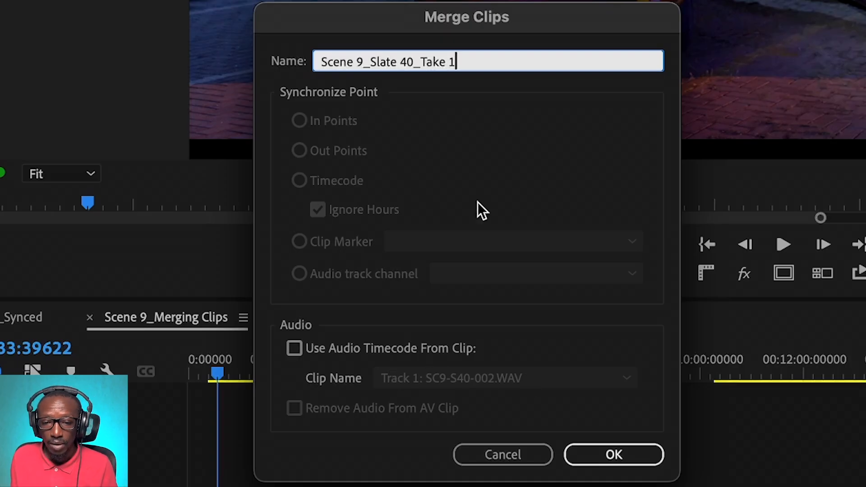
mouse_move(612, 467)
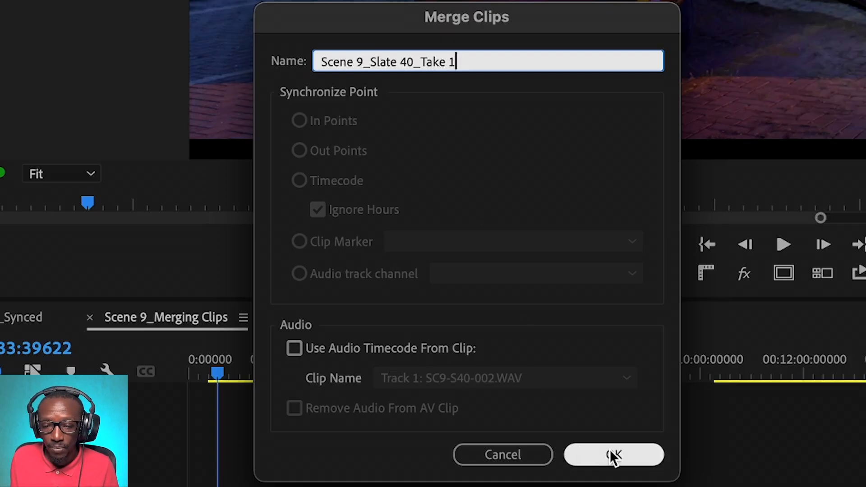
click(613, 455)
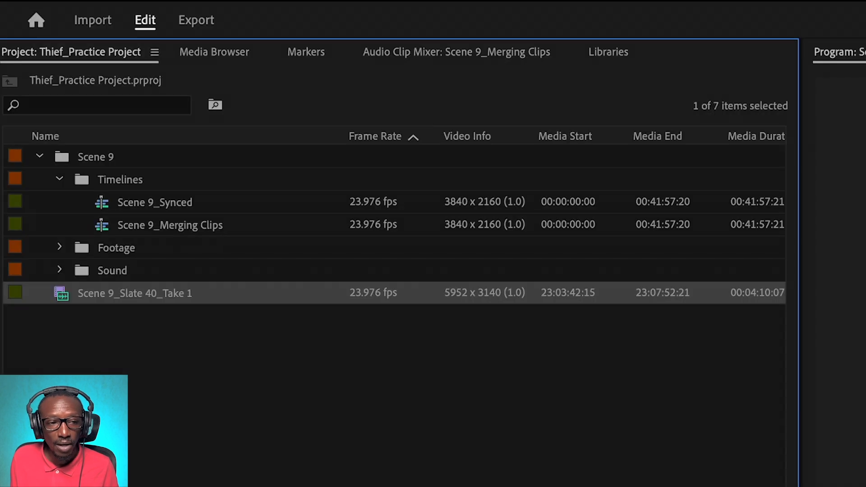
mouse_move(68, 314)
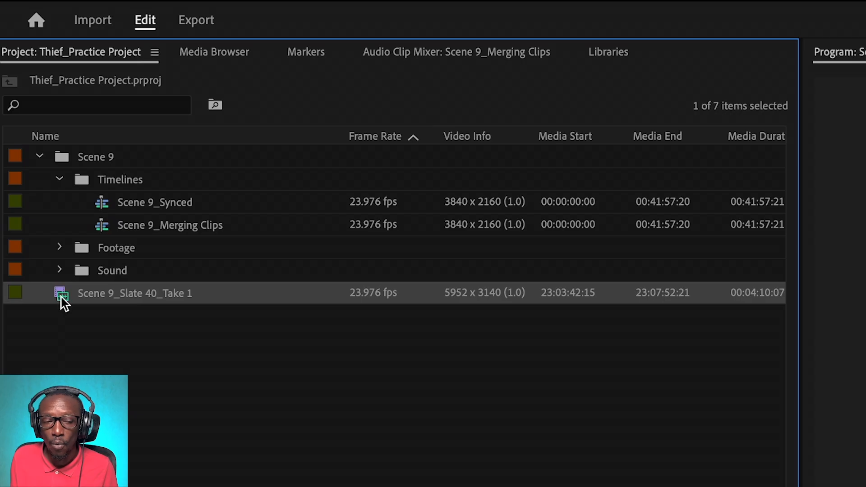
mouse_move(65, 302)
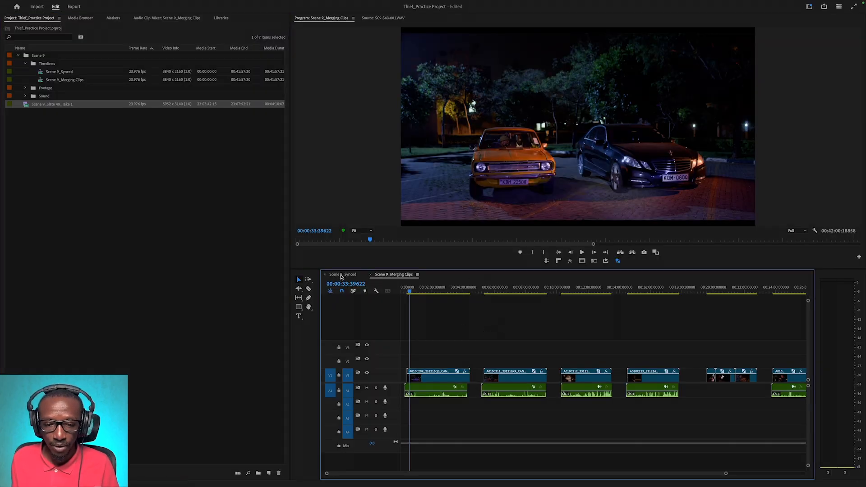
click(342, 274)
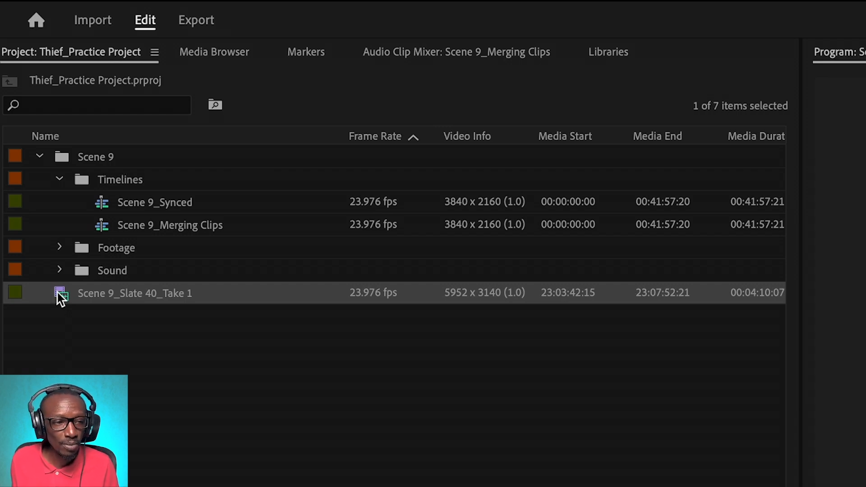
mouse_move(67, 306)
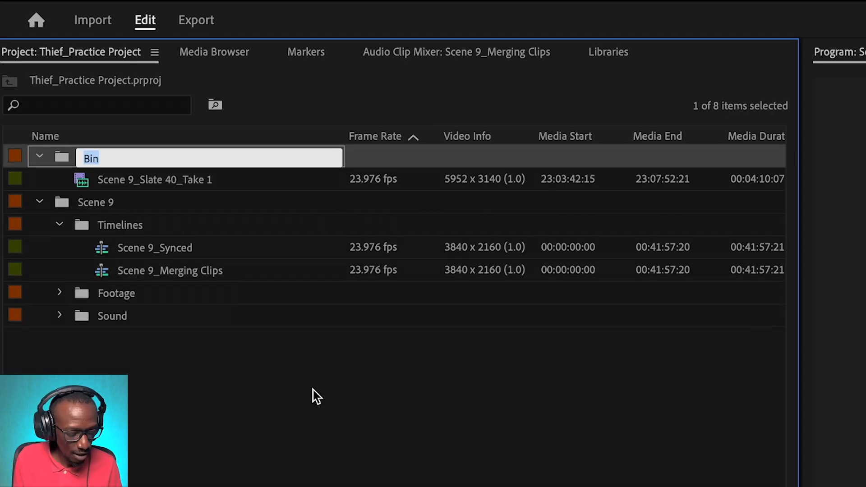
- Name the new bin holding the Take 1 merged clip 'Scene 9_Merged Clips'
text(Scene 9_Merged Clip)
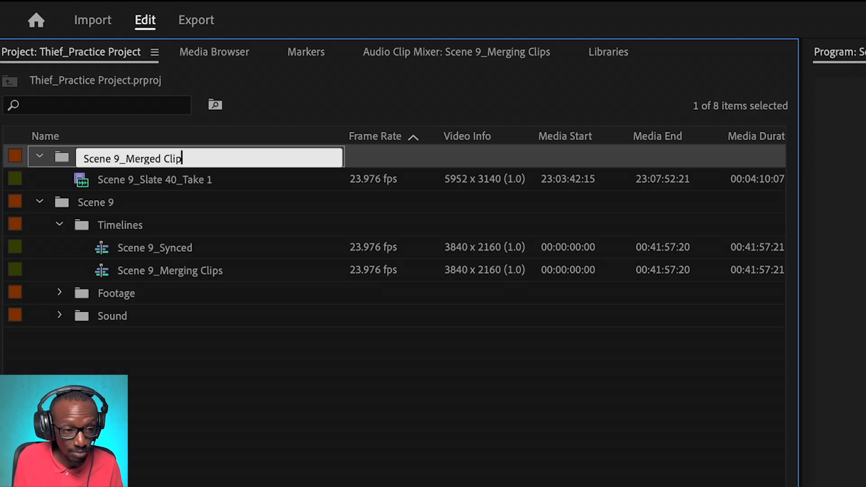
key(Enter)
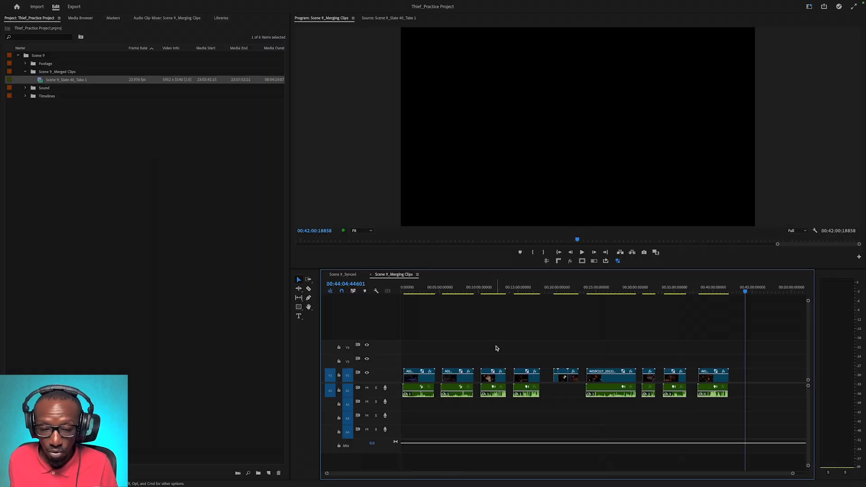
click(448, 291)
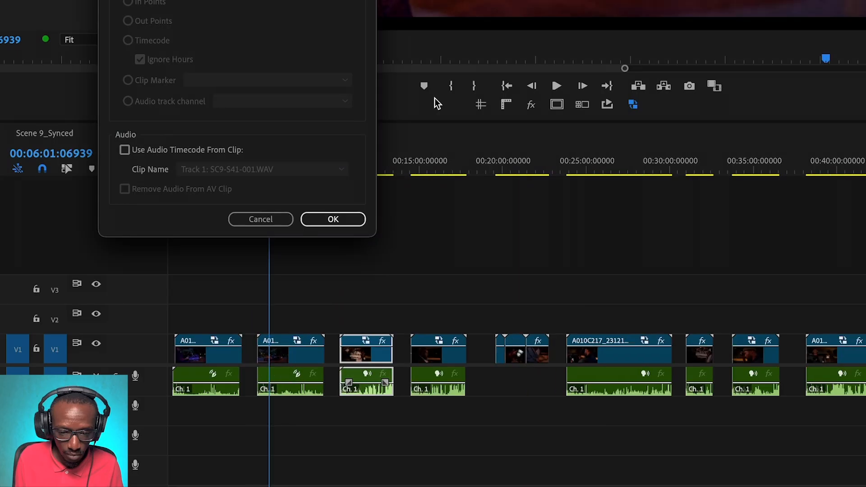
click(333, 219)
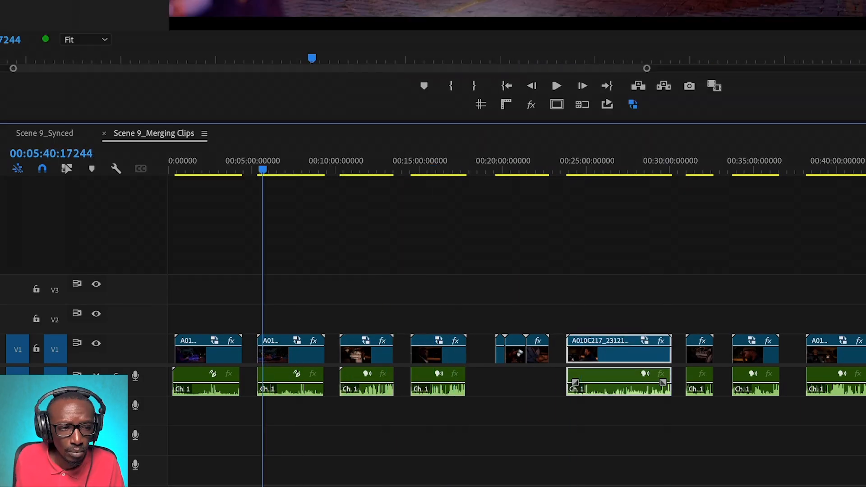